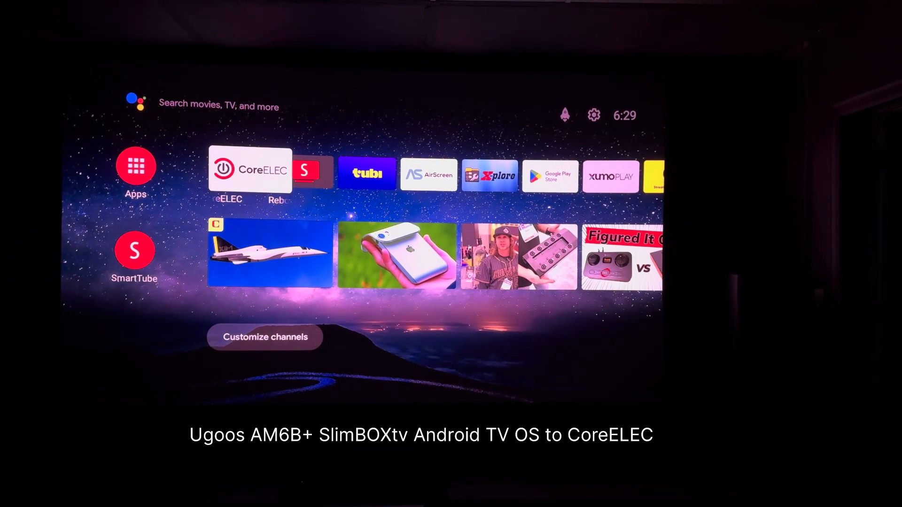
Launch the CoreELEC tile from the Ugoos home screen favourites row.
left_click(314, 173)
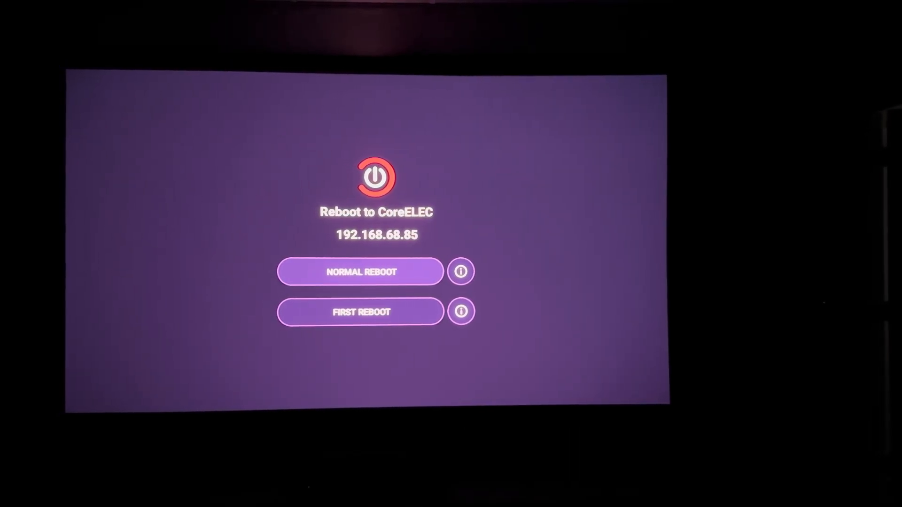
left_click(360, 272)
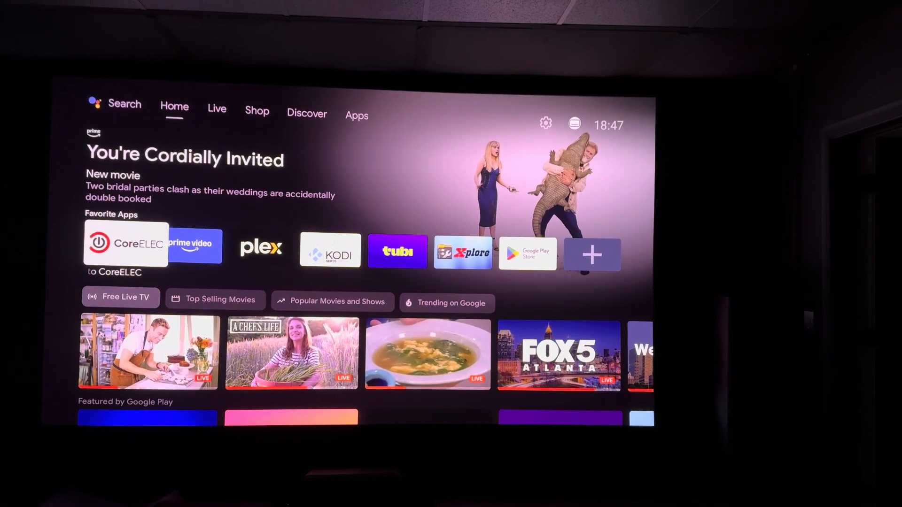
Launch the CoreELEC tile under Favorite Apps on the Homatics R4K Plus.
left_click(125, 245)
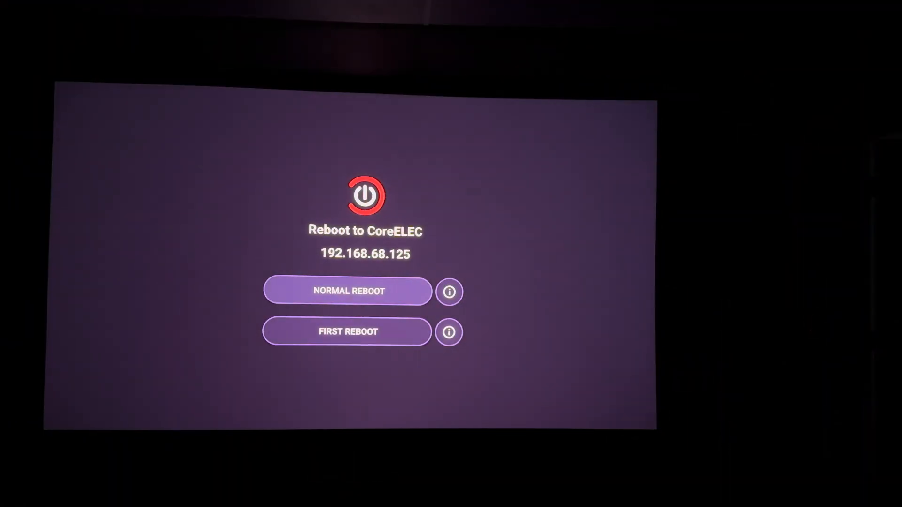